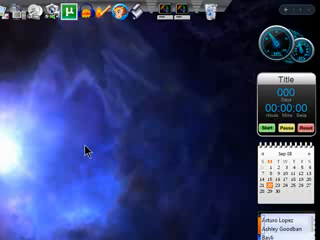
scroll("down", 3)
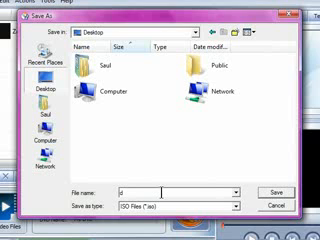
type("vd")
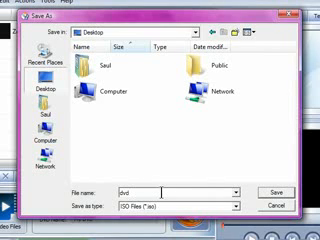